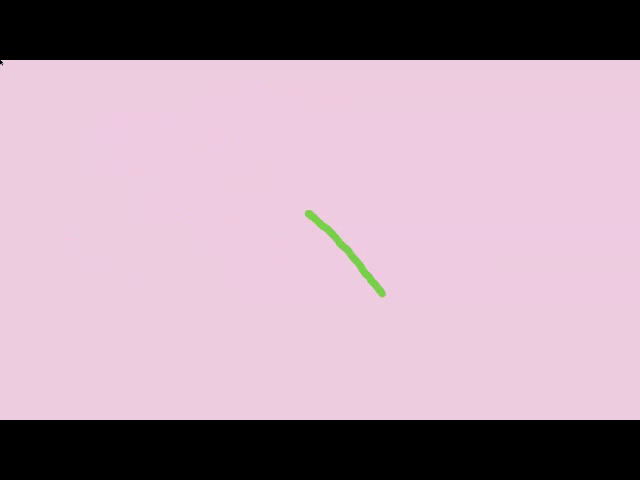
Draw green curved strokes forming an oval loop and crossing arcs above the diagonal line
drag(310, 210, 380, 300)
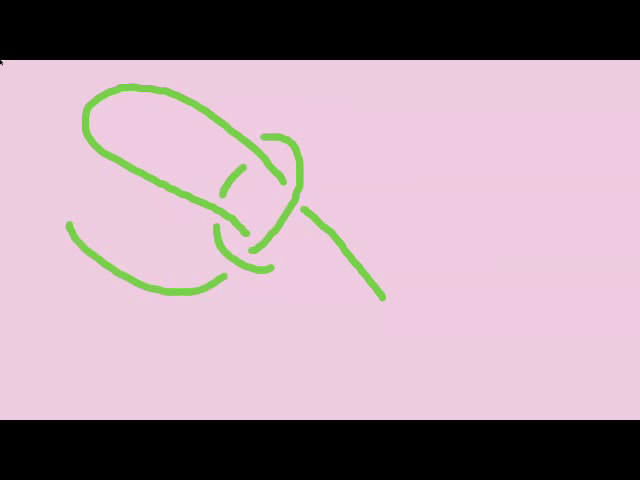